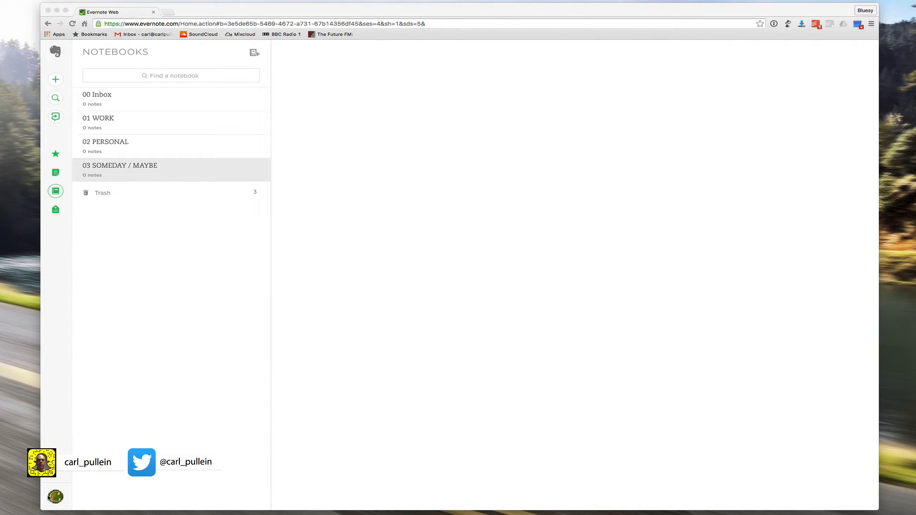
# Open Account Info from the avatar menu and scroll to the Email Notes to address
pyautogui.click(171, 76)
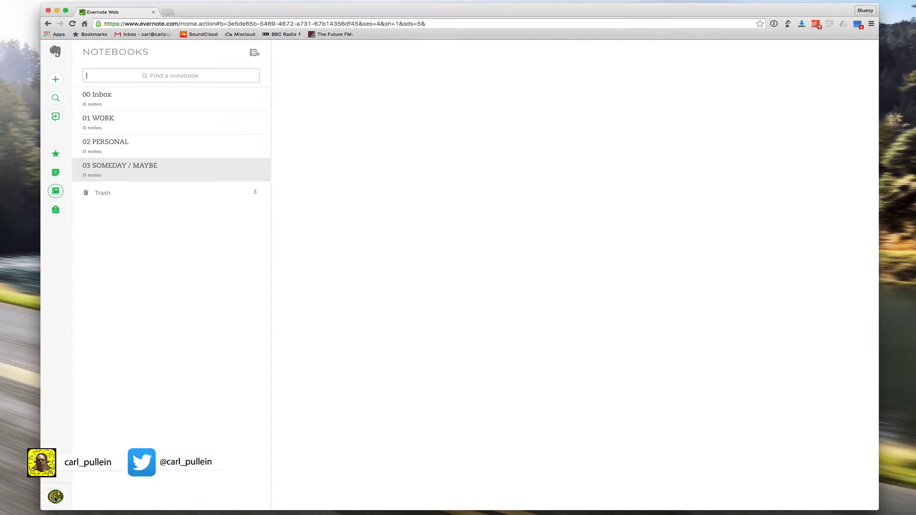
pyautogui.click(55, 497)
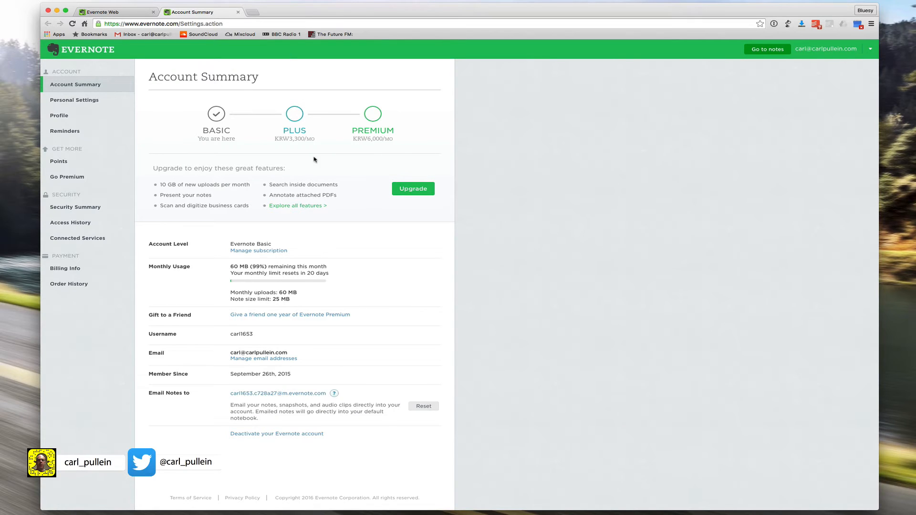
pyautogui.moveTo(219, 152)
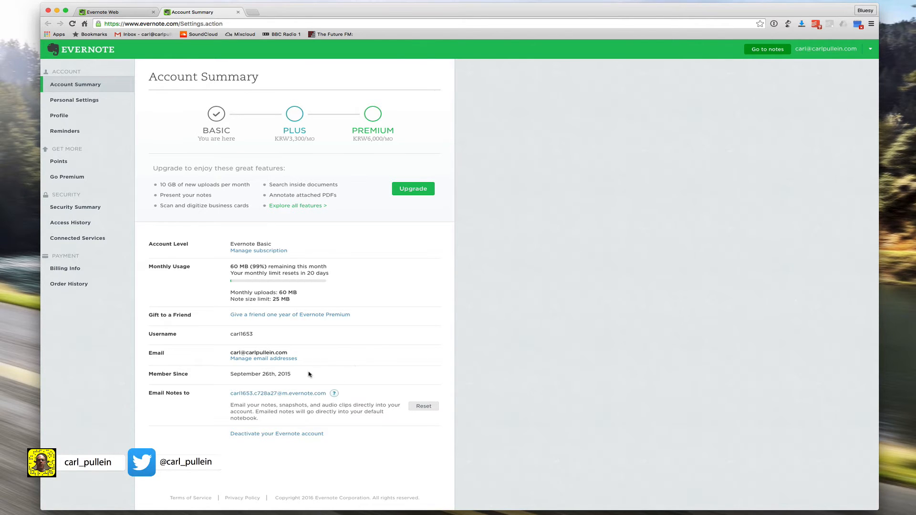
pyautogui.moveTo(182, 389)
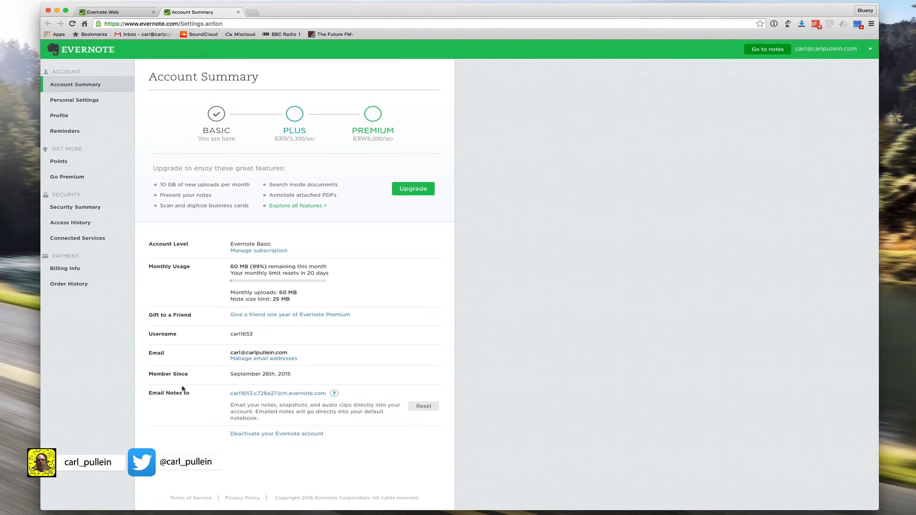
pyautogui.scroll(-3)
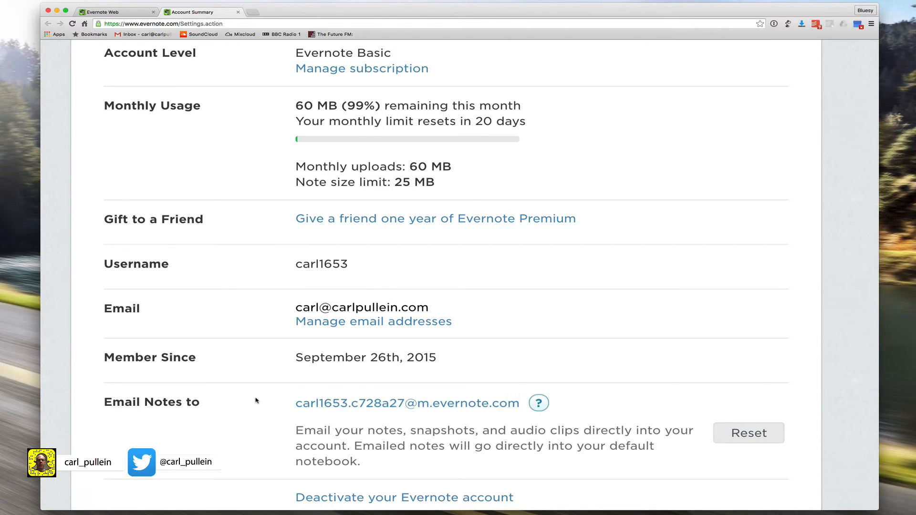
# Email a test message with subject 'TEst' and body 'Te' to the Evernote import address
pyautogui.click(414, 403)
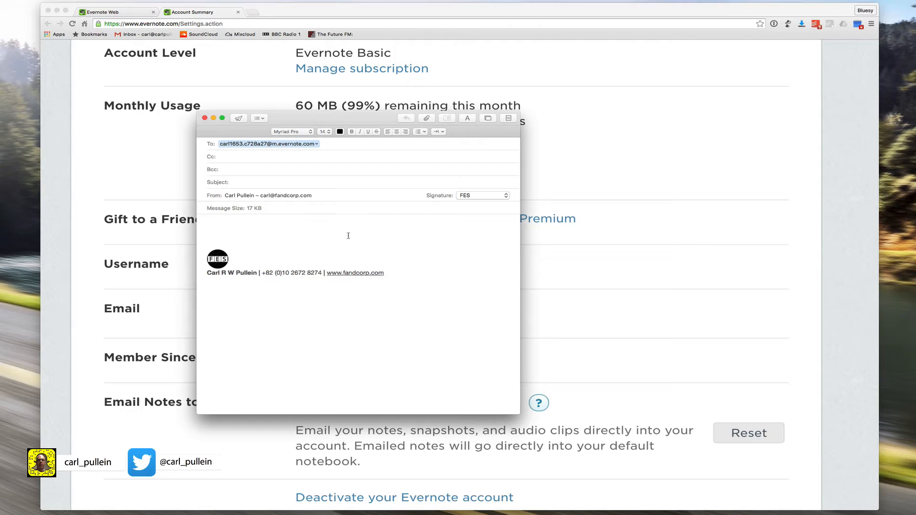
pyautogui.write('TEst')
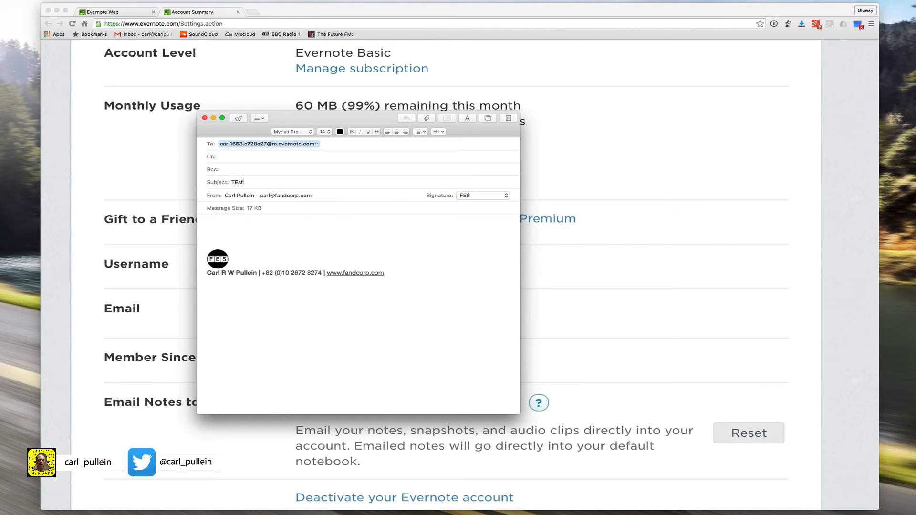
pyautogui.write('Te')
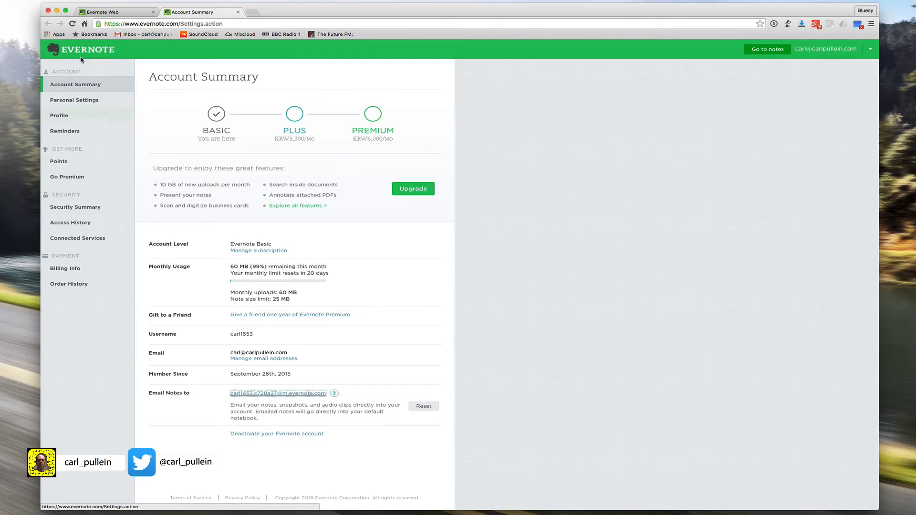
# Find the emailed TEst note in 00 Inbox and delete it
pyautogui.click(767, 50)
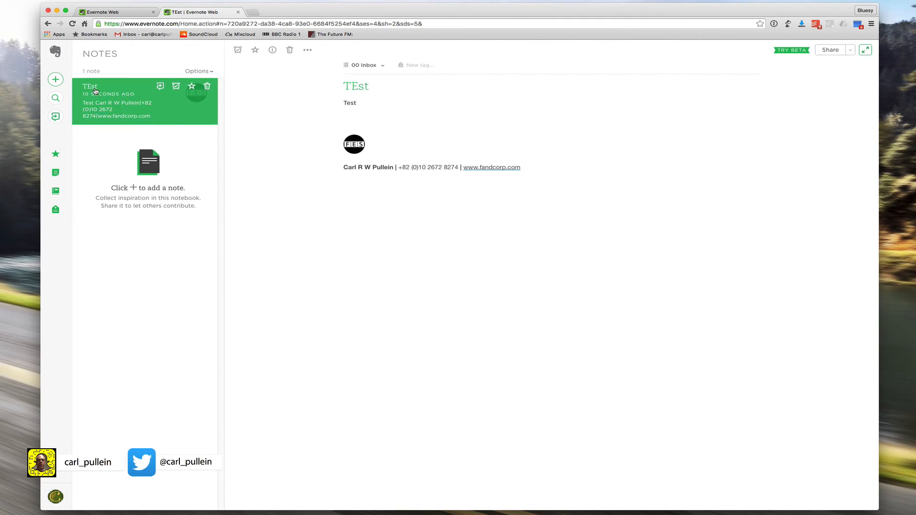
pyautogui.moveTo(55, 191)
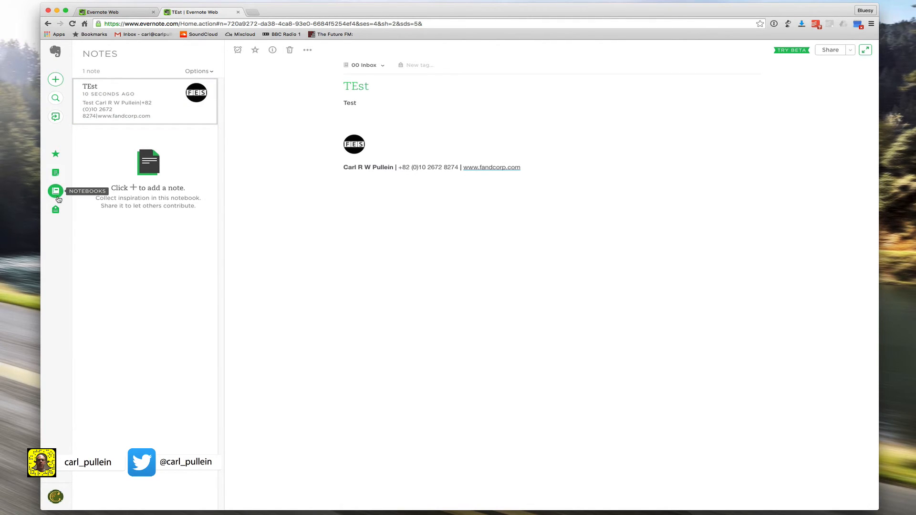
pyautogui.click(55, 191)
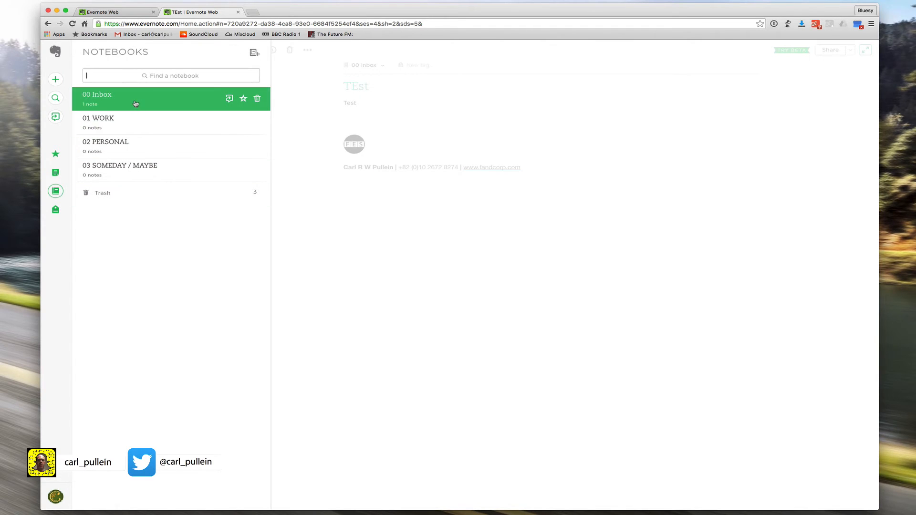
pyautogui.click(96, 94)
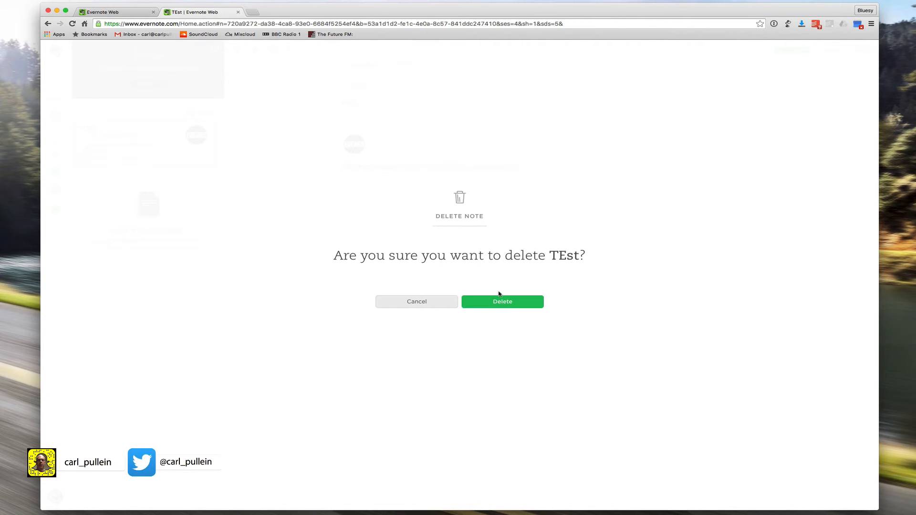
pyautogui.click(502, 302)
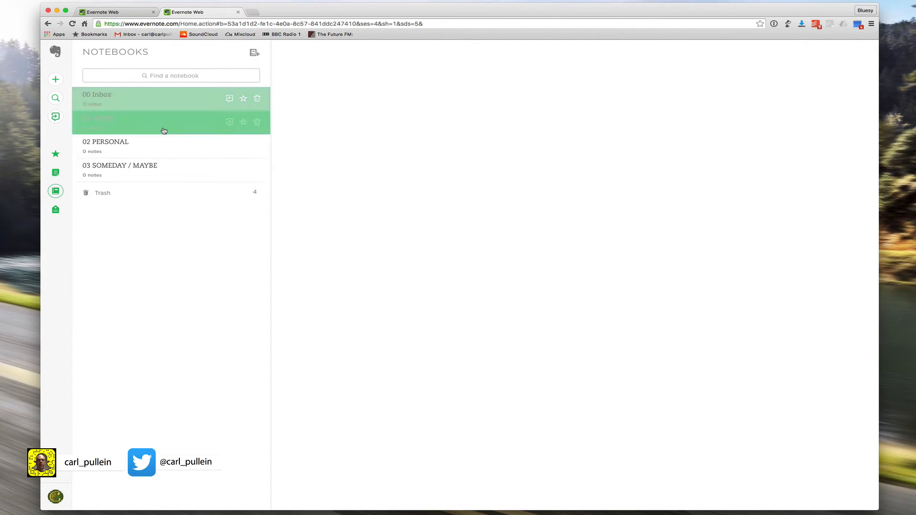
pyautogui.moveTo(286, 254)
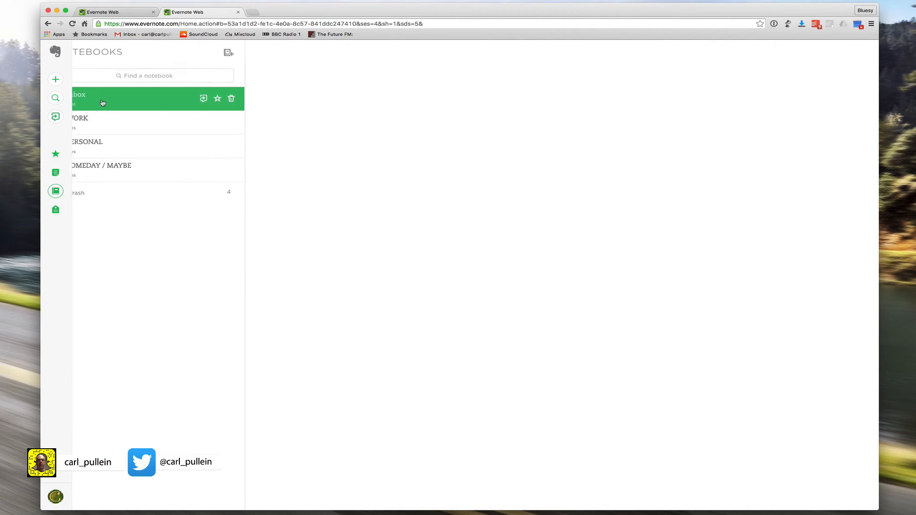
# Select the empty 00 Inbox notebook and view its Notebook Info
pyautogui.click(102, 99)
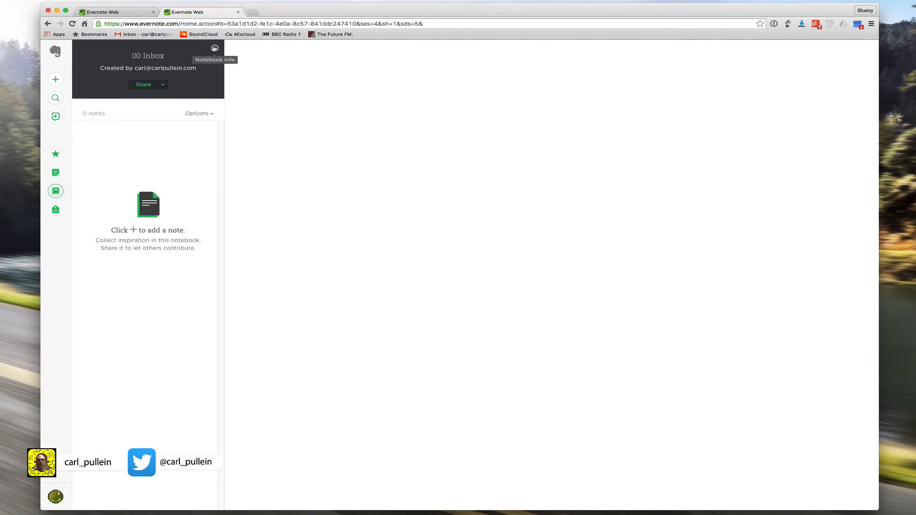
pyautogui.click(214, 60)
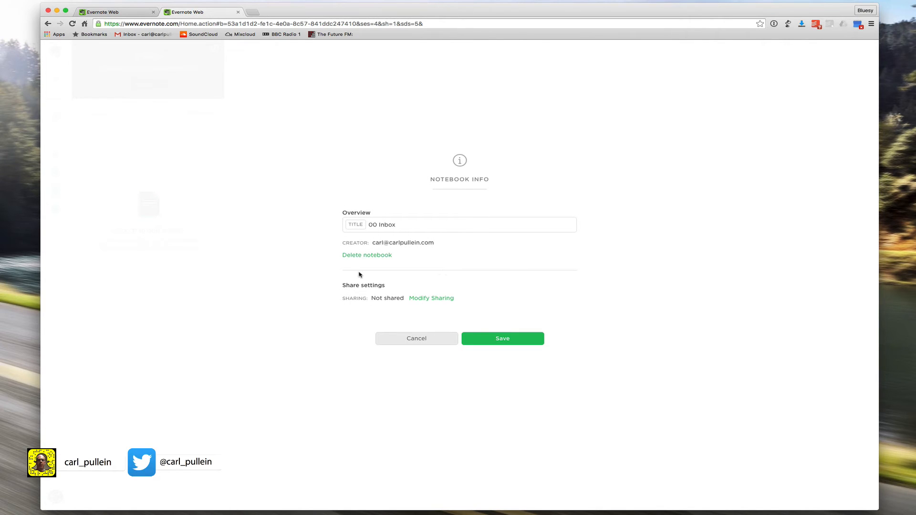
pyautogui.moveTo(160, 133)
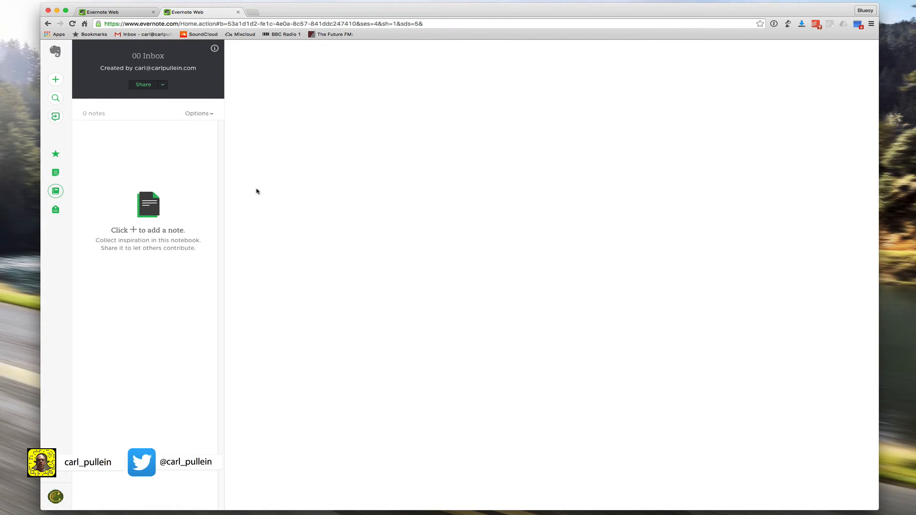
pyautogui.moveTo(55, 192)
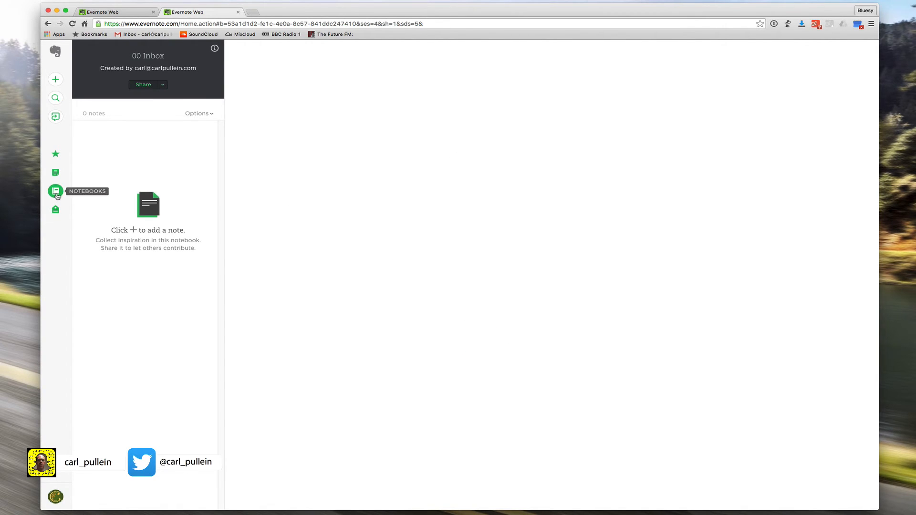
# Review 01 WORK's notebook info, toggling Set as default notebook off again, and cancel
pyautogui.click(55, 191)
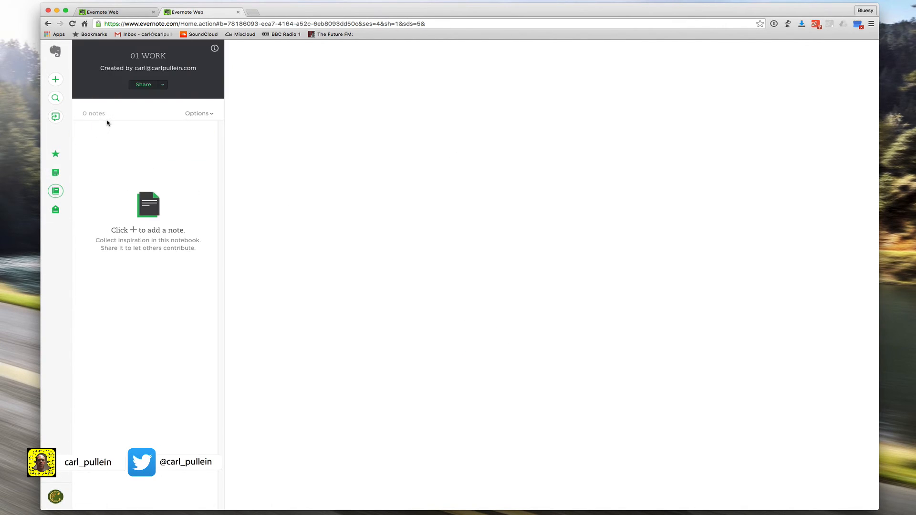
pyautogui.moveTo(214, 48)
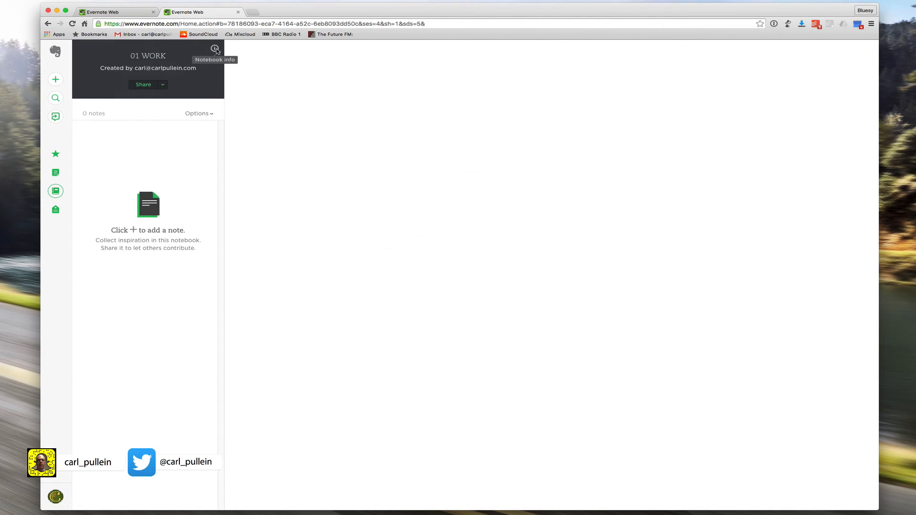
pyautogui.click(215, 49)
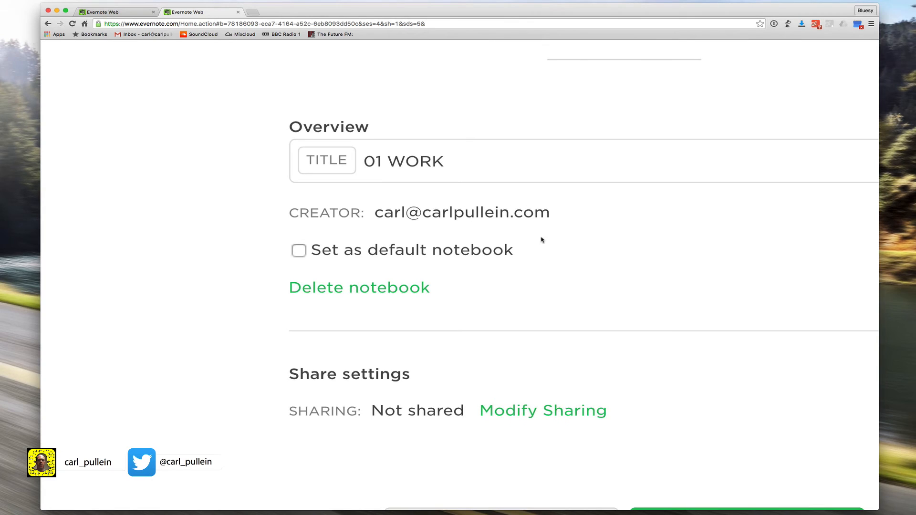
pyautogui.click(297, 250)
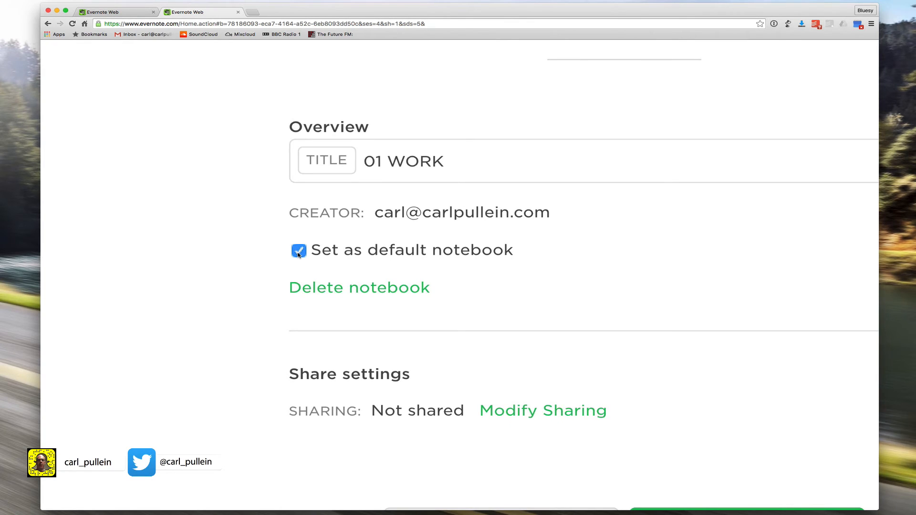
pyautogui.click(298, 250)
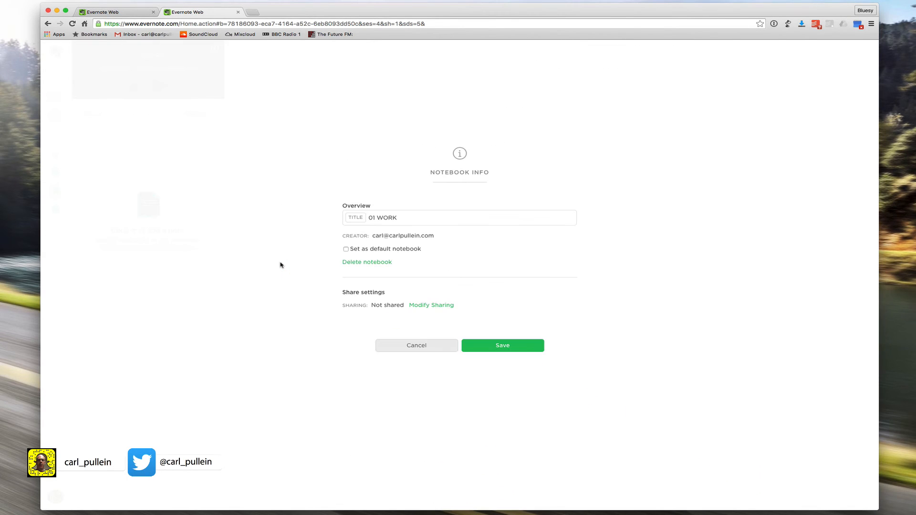
pyautogui.click(501, 345)
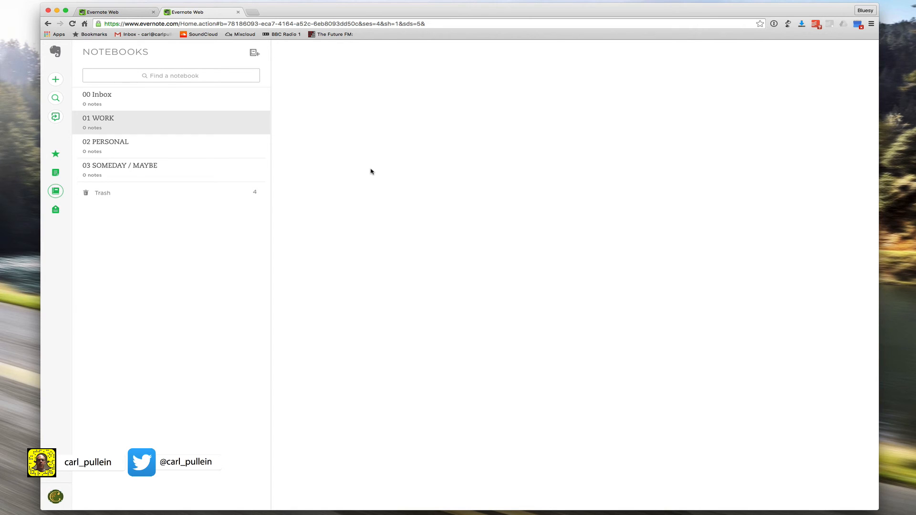
pyautogui.moveTo(346, 280)
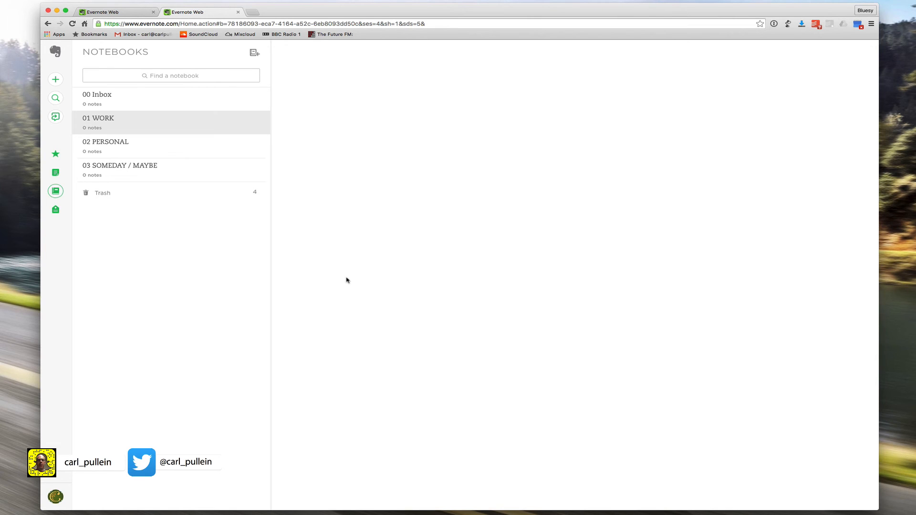
pyautogui.moveTo(307, 336)
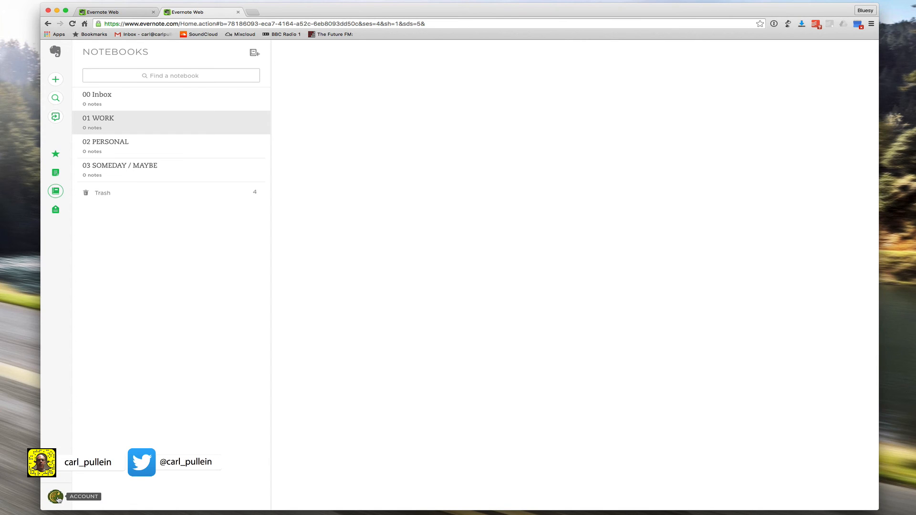
pyautogui.click(76, 497)
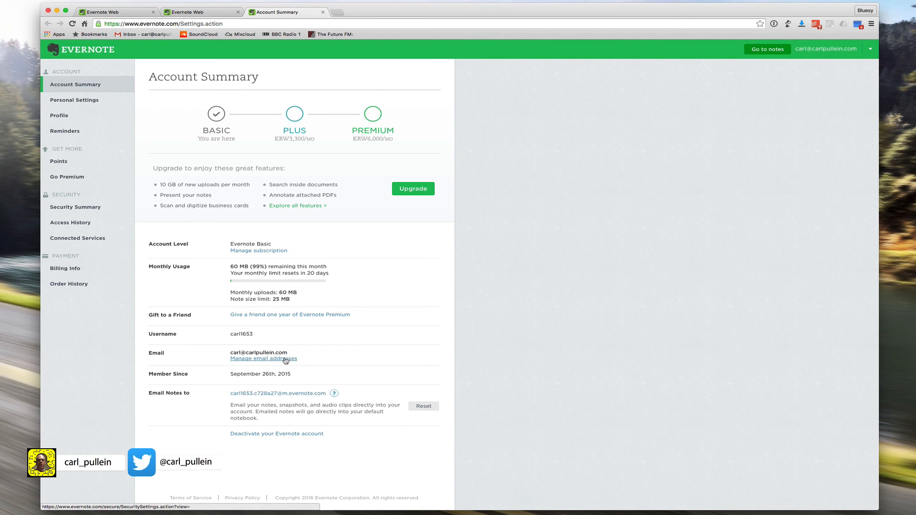
# Highlight 'Emailed notes will go directly into your default notebook', then return to the notes
pyautogui.scroll(-3)
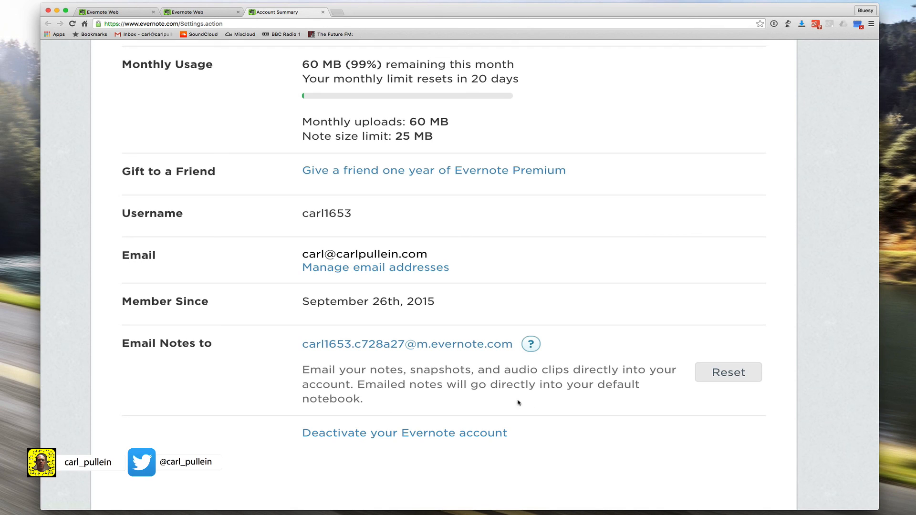
pyautogui.moveTo(355, 388)
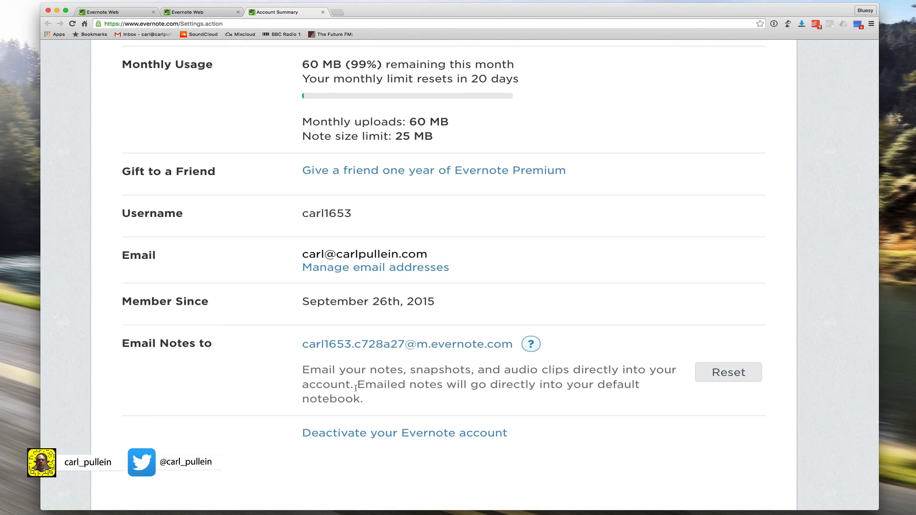
pyautogui.moveTo(356, 384); pyautogui.dragTo(366, 398)
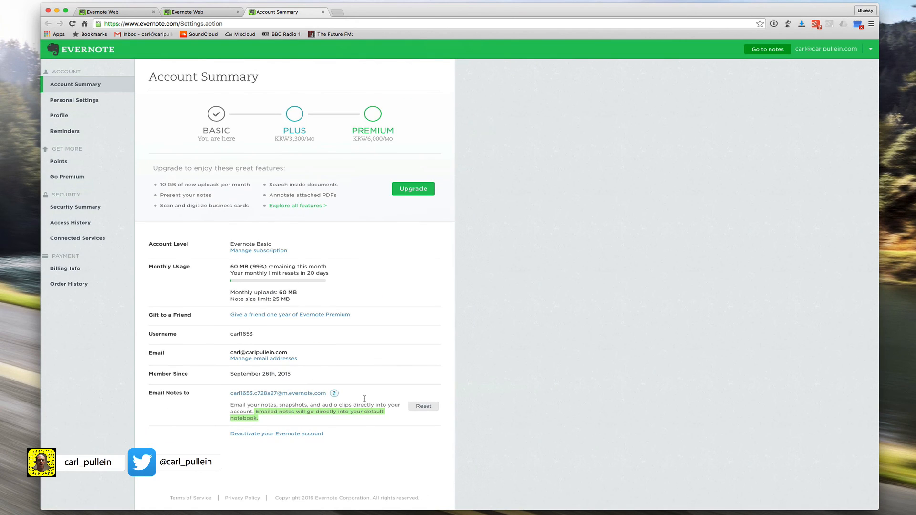
pyautogui.click(80, 49)
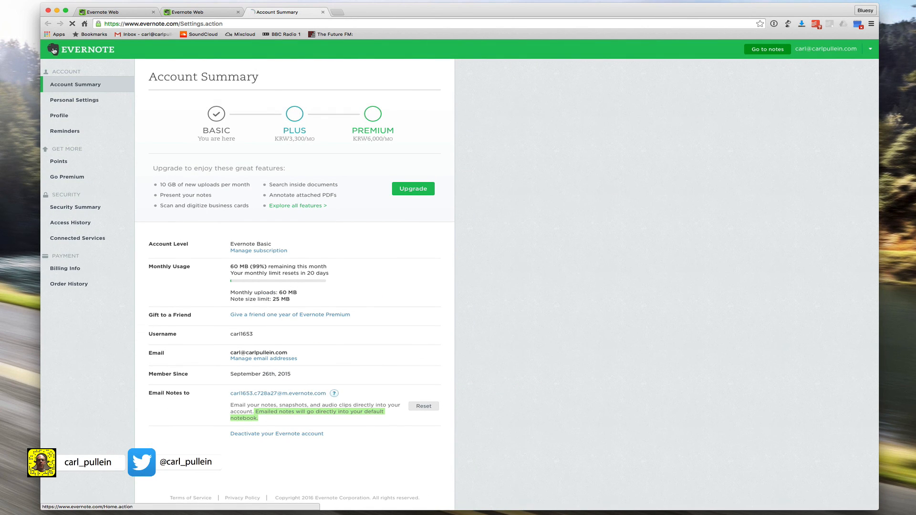